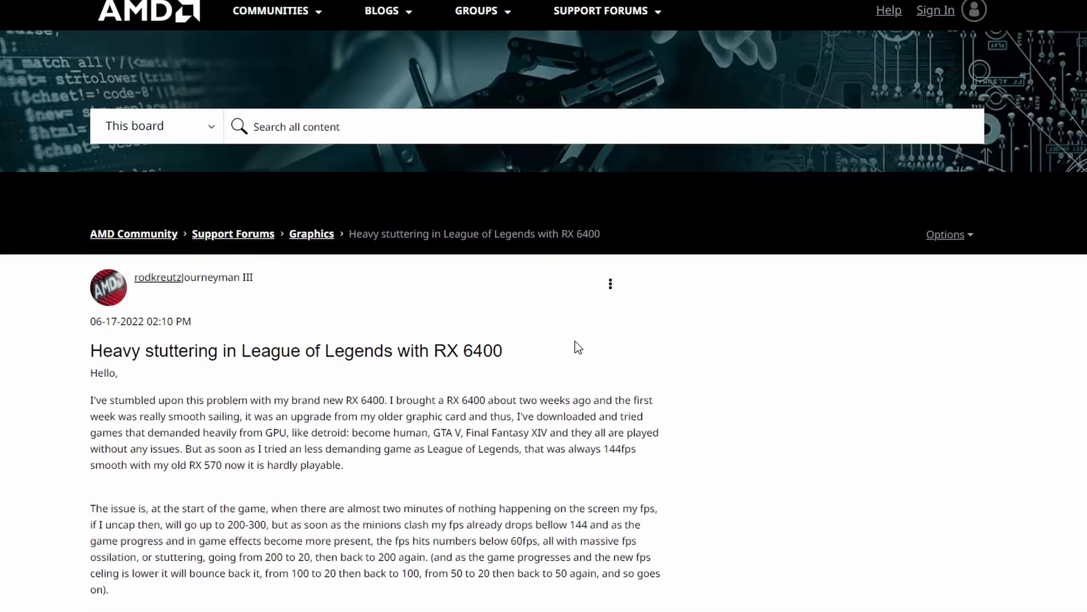
# Step: Read through the post's PC specs, highlighting the graphics card model
pyautogui.scroll(-3)
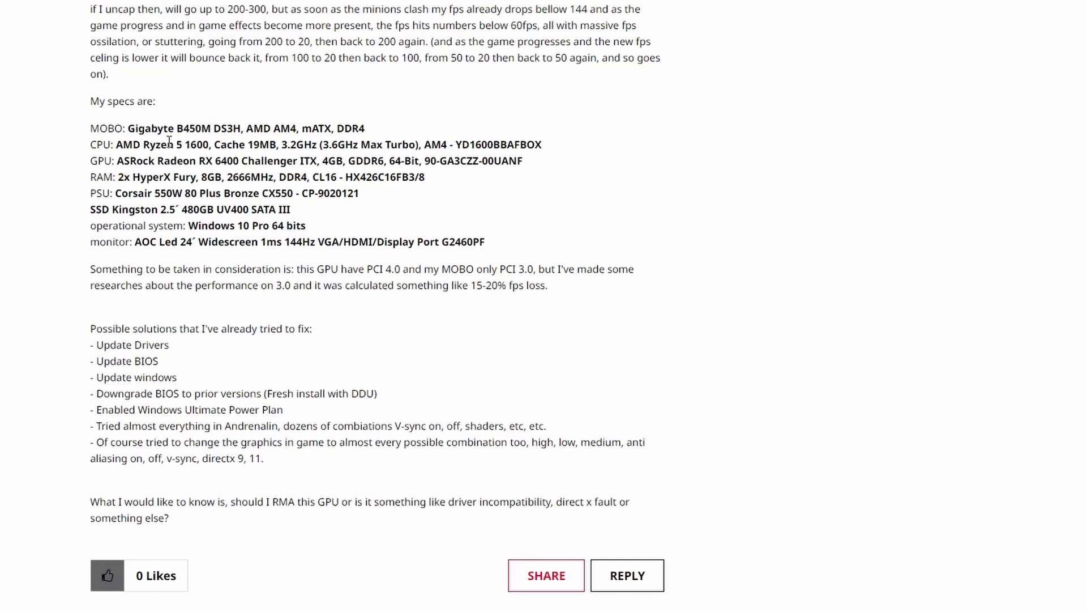
pyautogui.moveTo(165, 143); pyautogui.dragTo(220, 144)
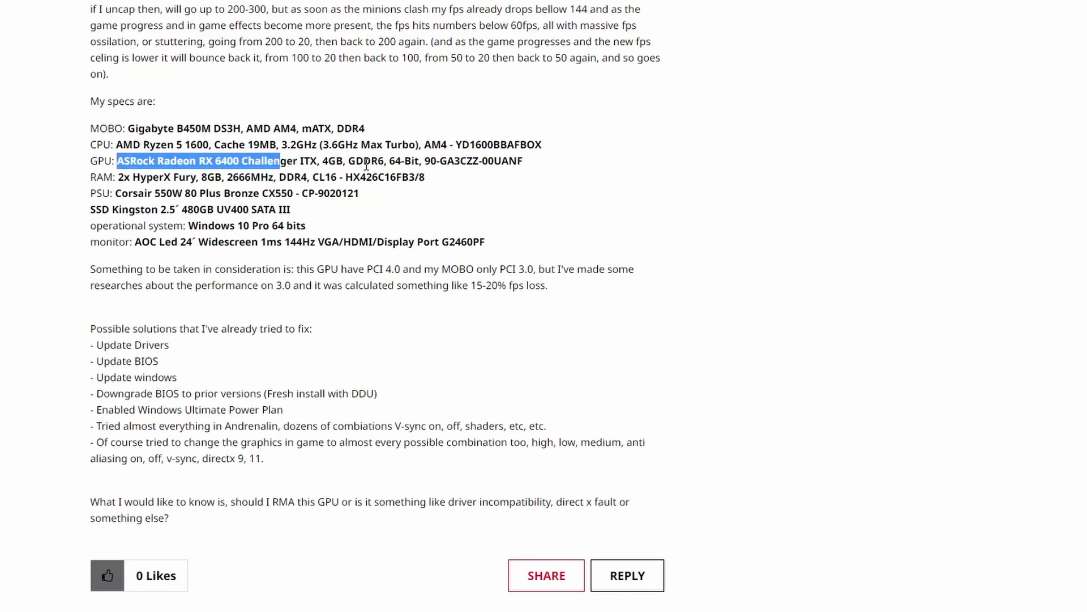
pyautogui.click(338, 210)
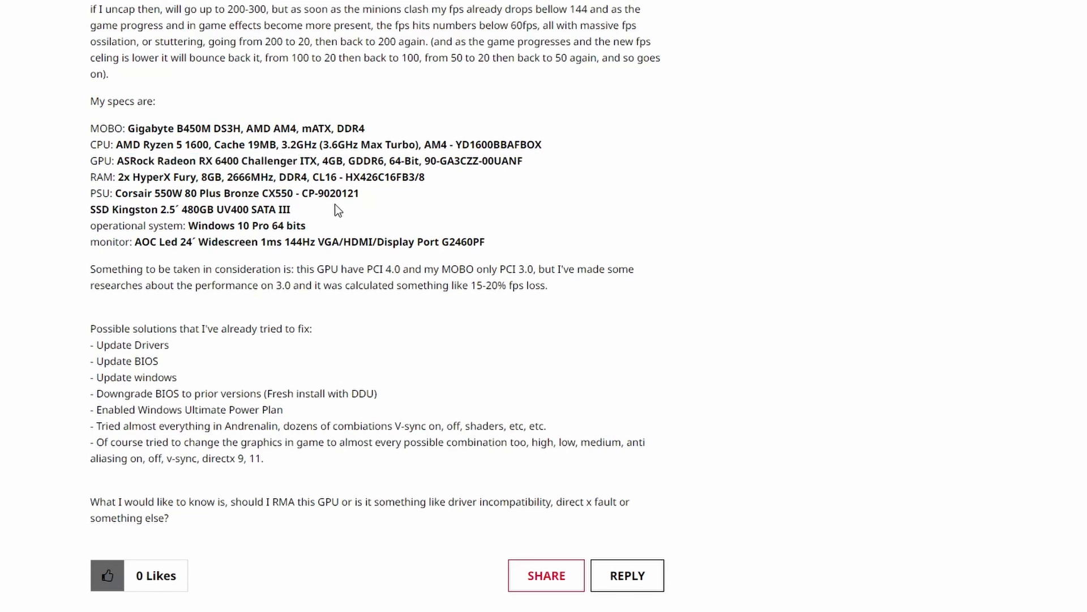
pyautogui.moveTo(548, 244)
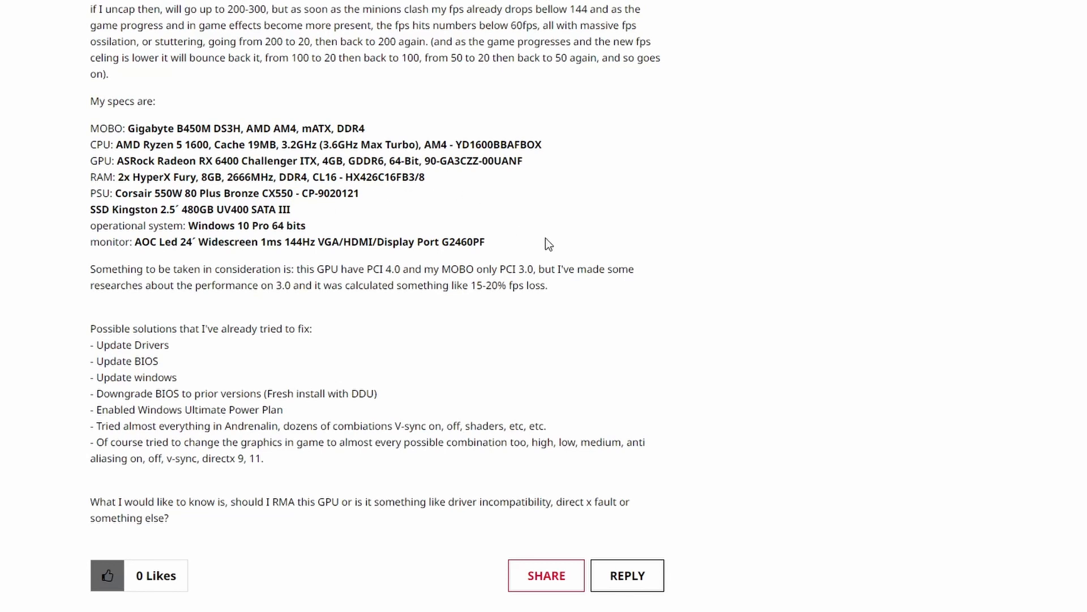
pyautogui.scroll(-3)
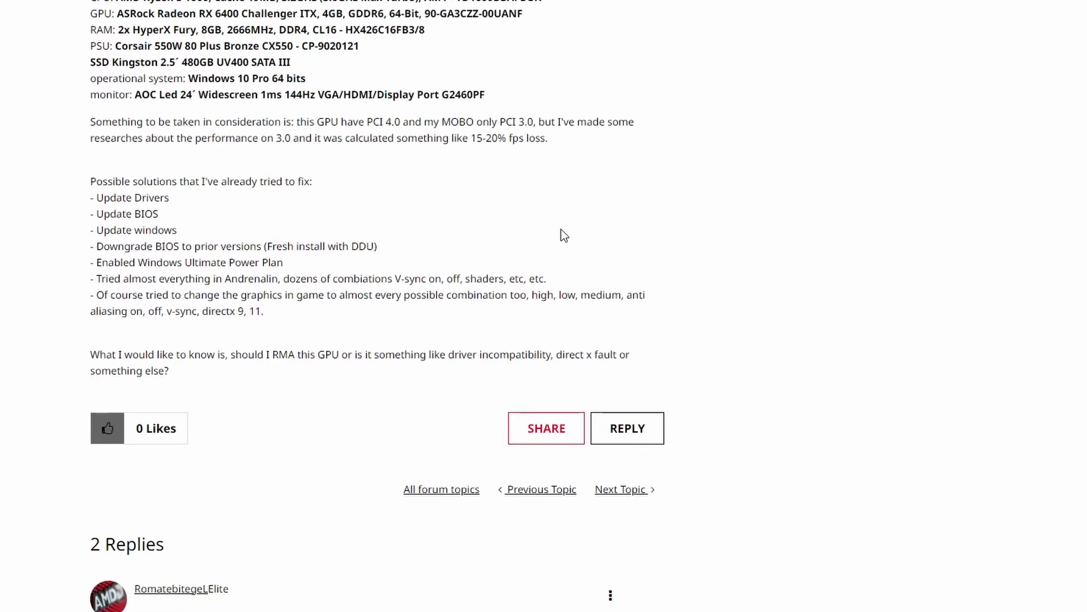
pyautogui.scroll(-3)
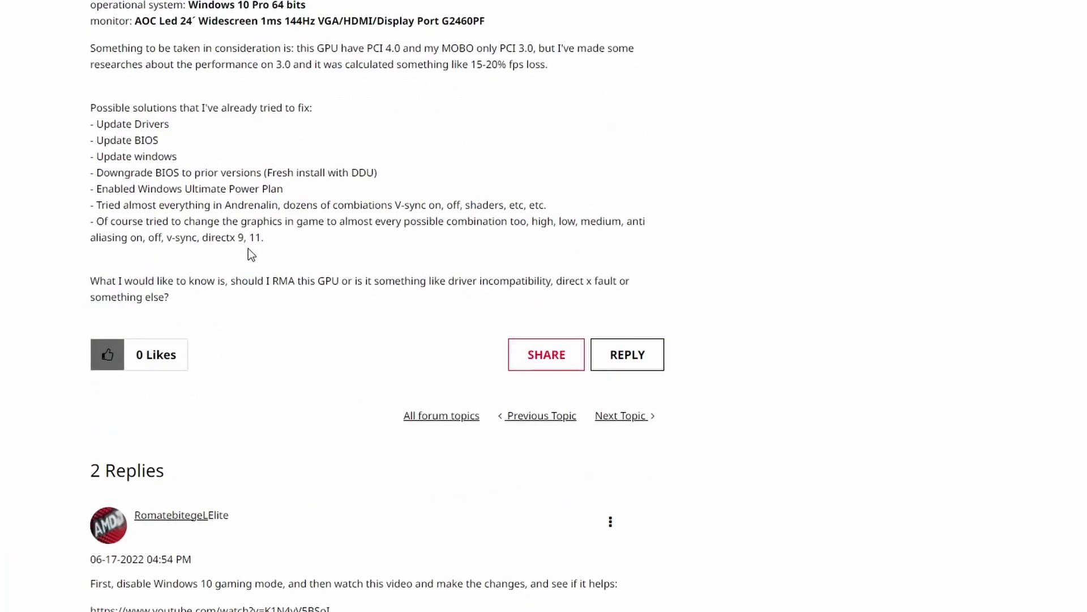
# Step: Read the tried-solutions list, then reach the doitsujin/dxvk GitHub repository from the results
pyautogui.doubleClick(132, 124)
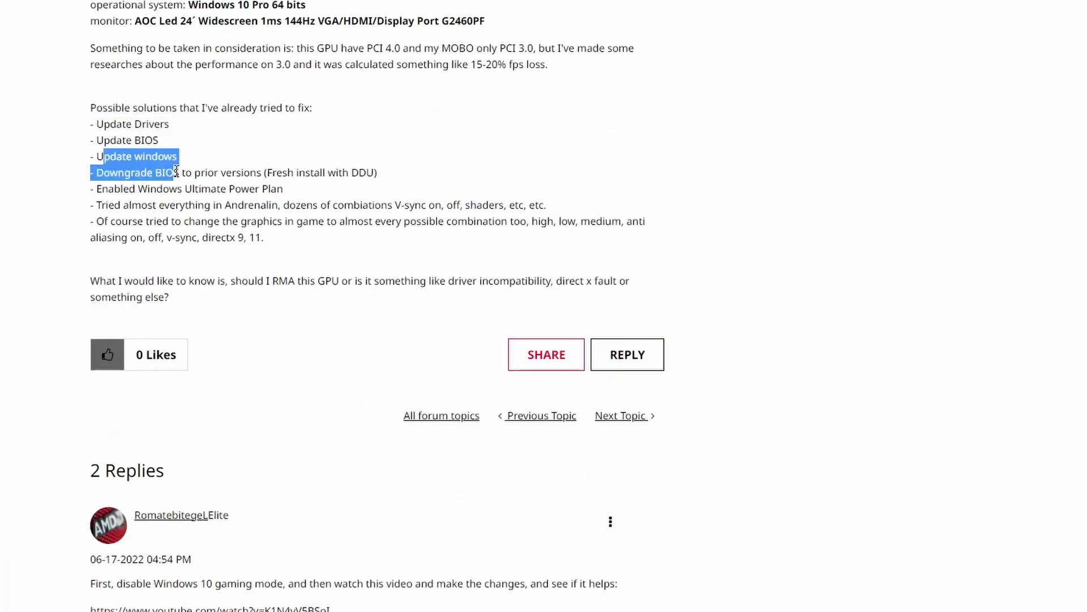
pyautogui.click(211, 215)
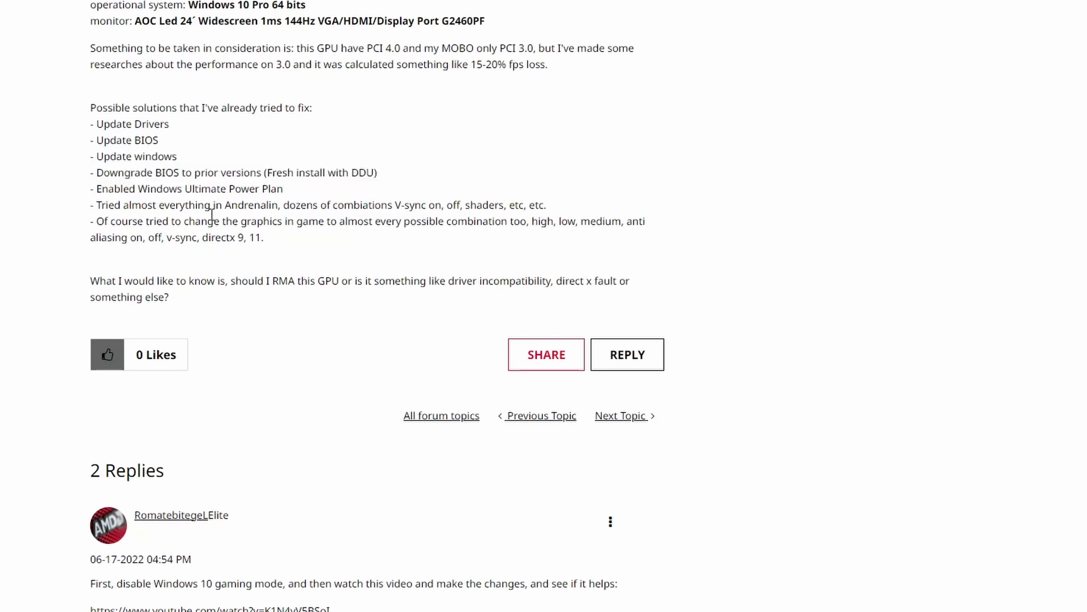
pyautogui.moveTo(134, 156); pyautogui.dragTo(263, 237)
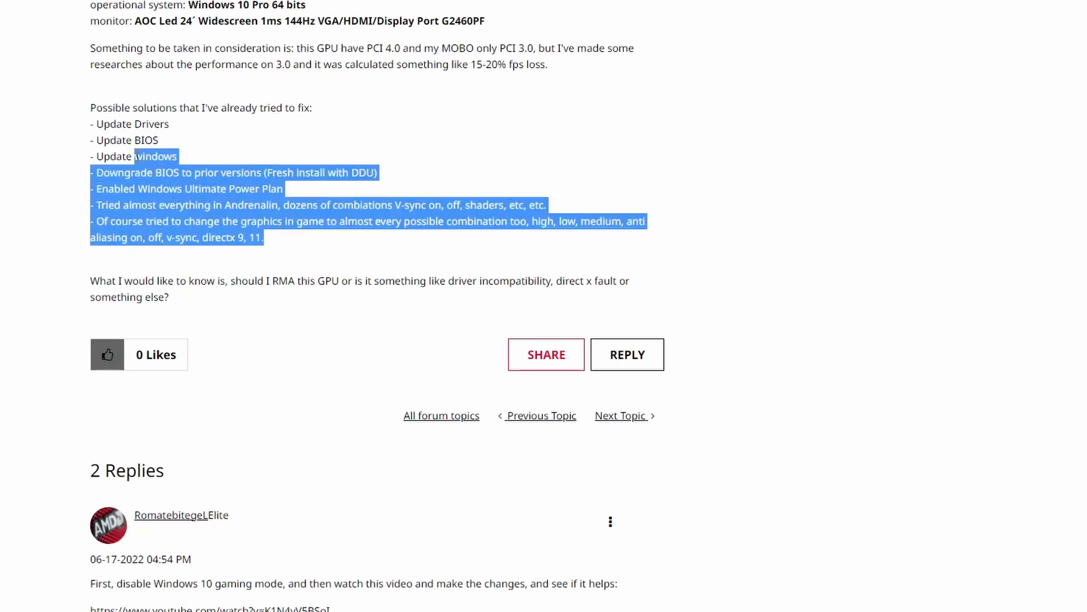
pyautogui.click(299, 303)
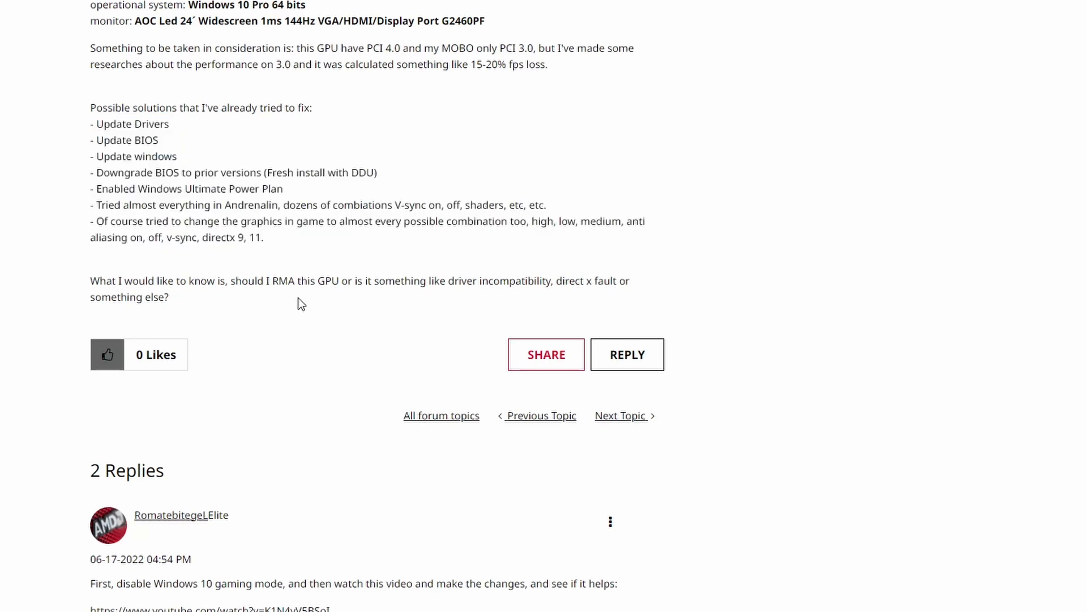
pyautogui.moveTo(595, 487)
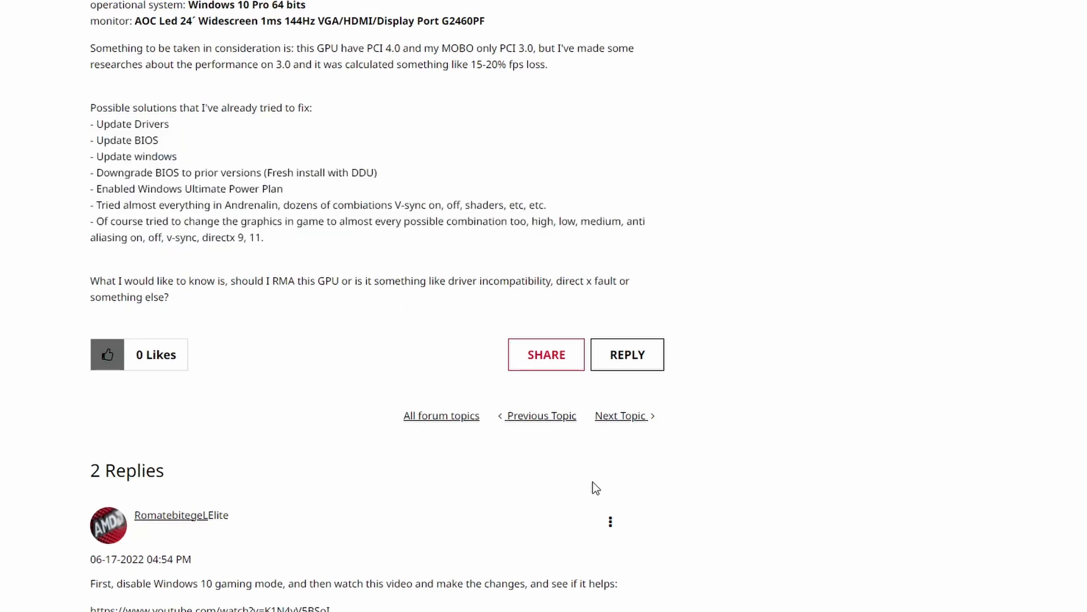
pyautogui.scroll(-3)
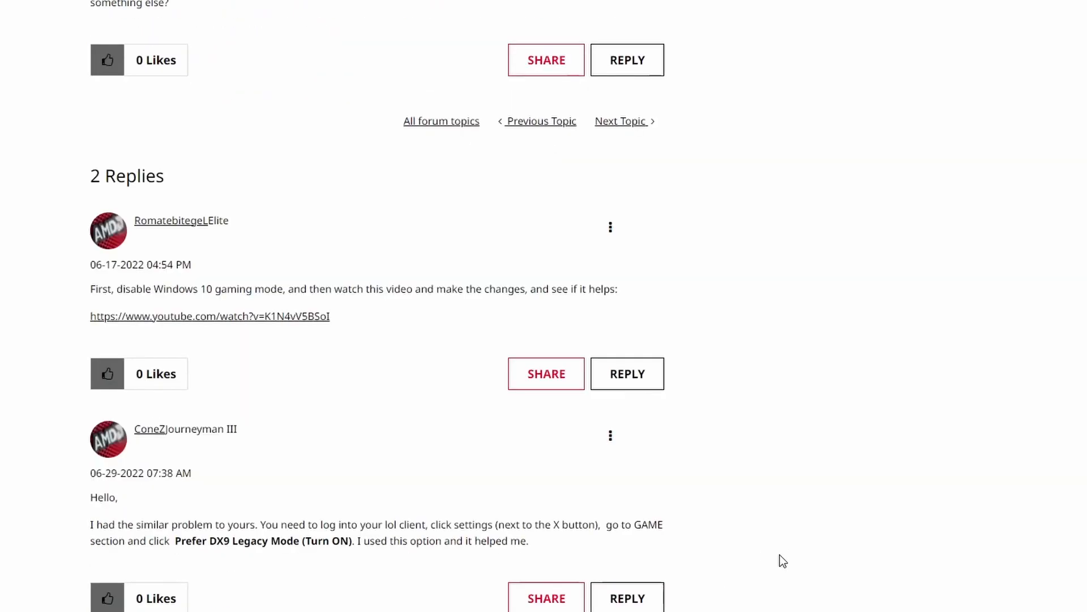
pyautogui.scroll(-3)
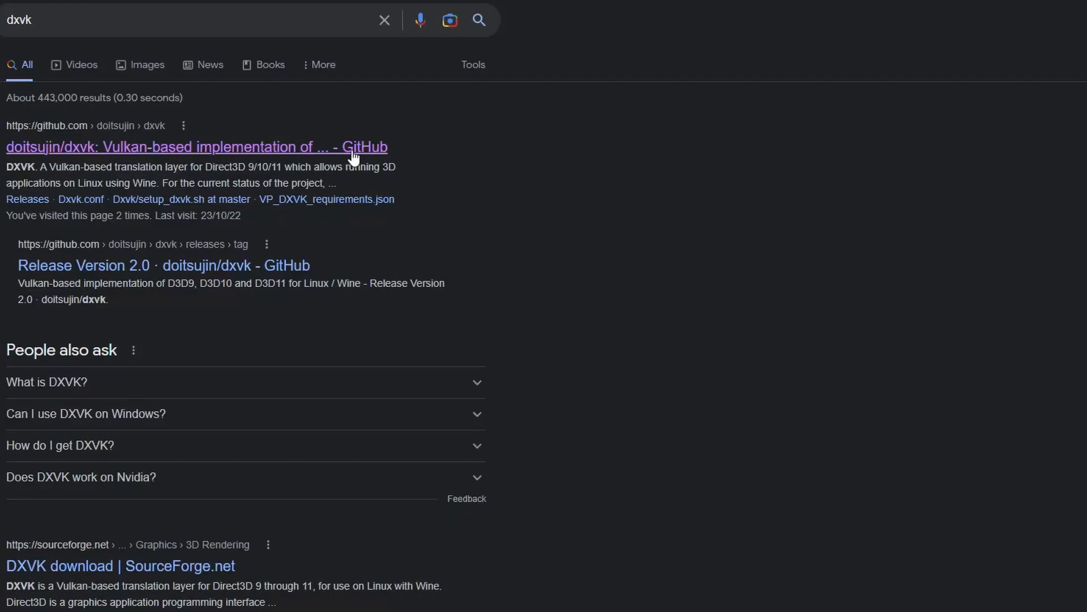
pyautogui.moveTo(706, 187)
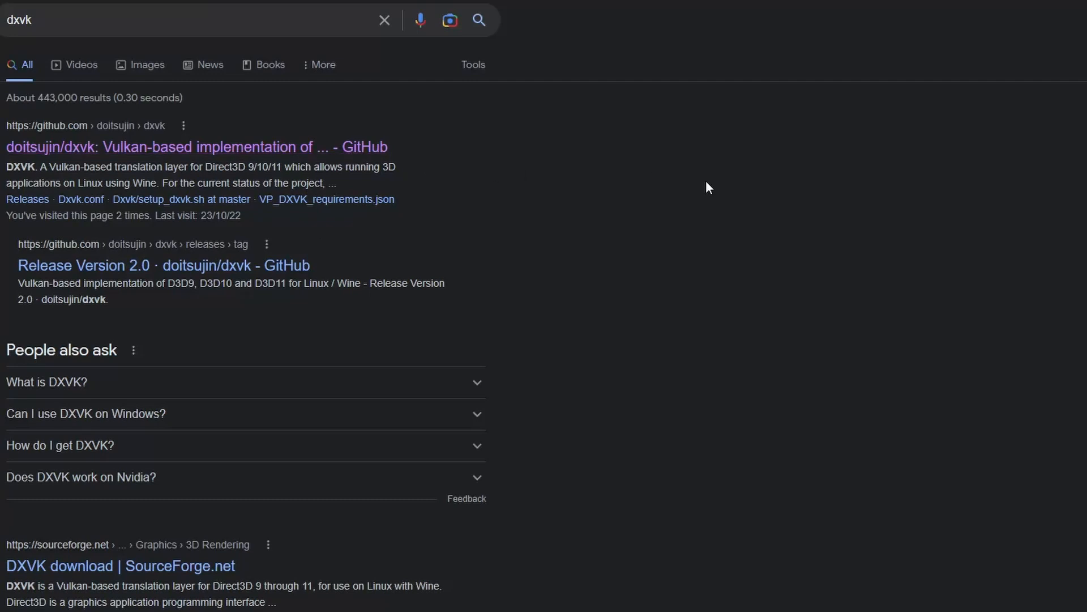
pyautogui.click(200, 147)
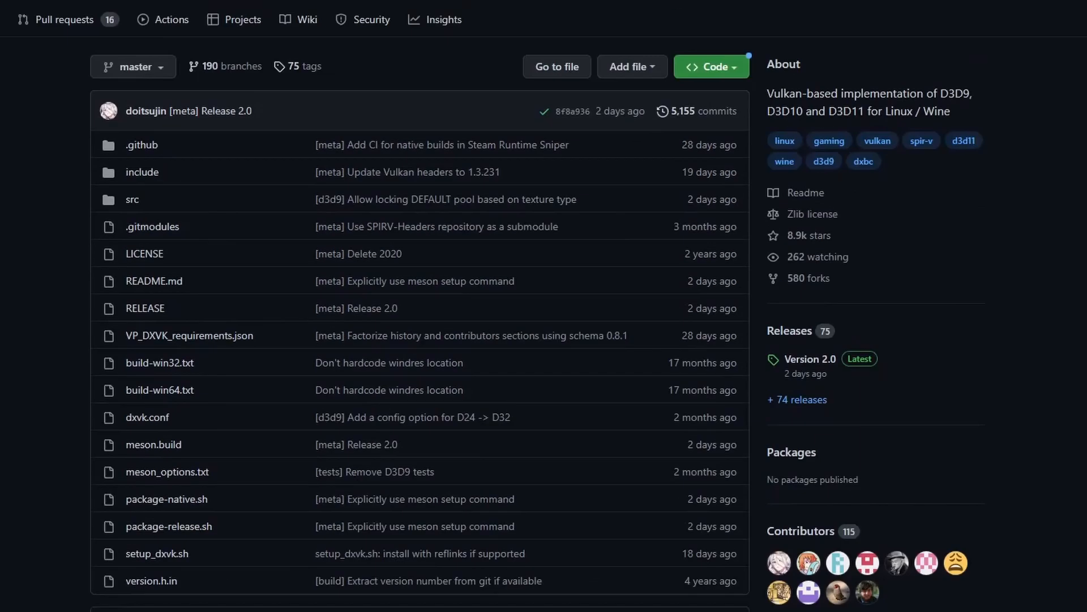
pyautogui.moveTo(905, 369)
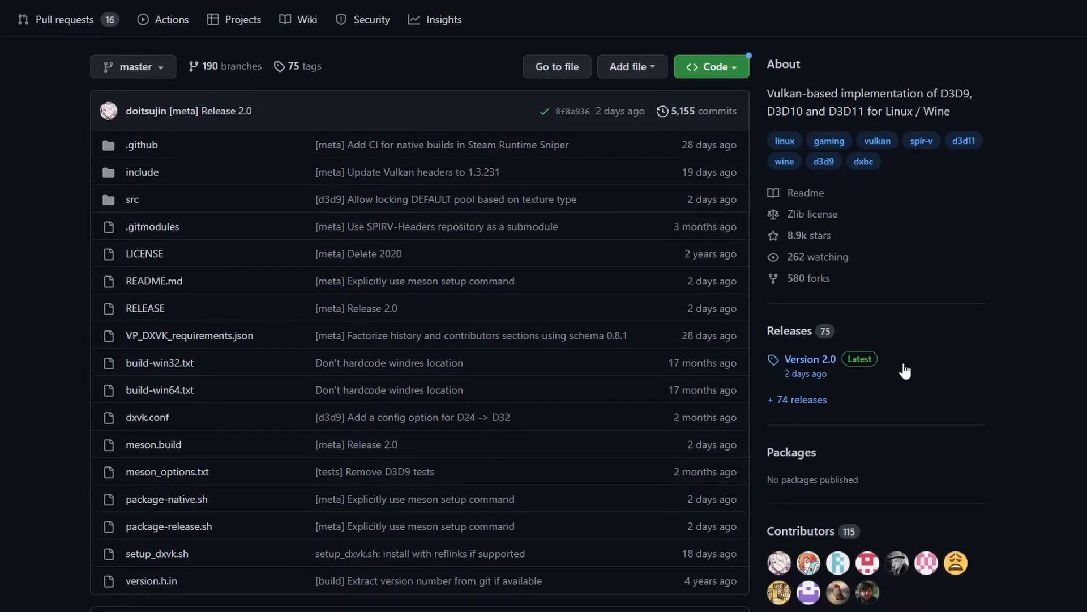
# Step: Reach the Version 2.0 release page and its Assets list with dxvk-2.0.tar.gz
pyautogui.click(809, 359)
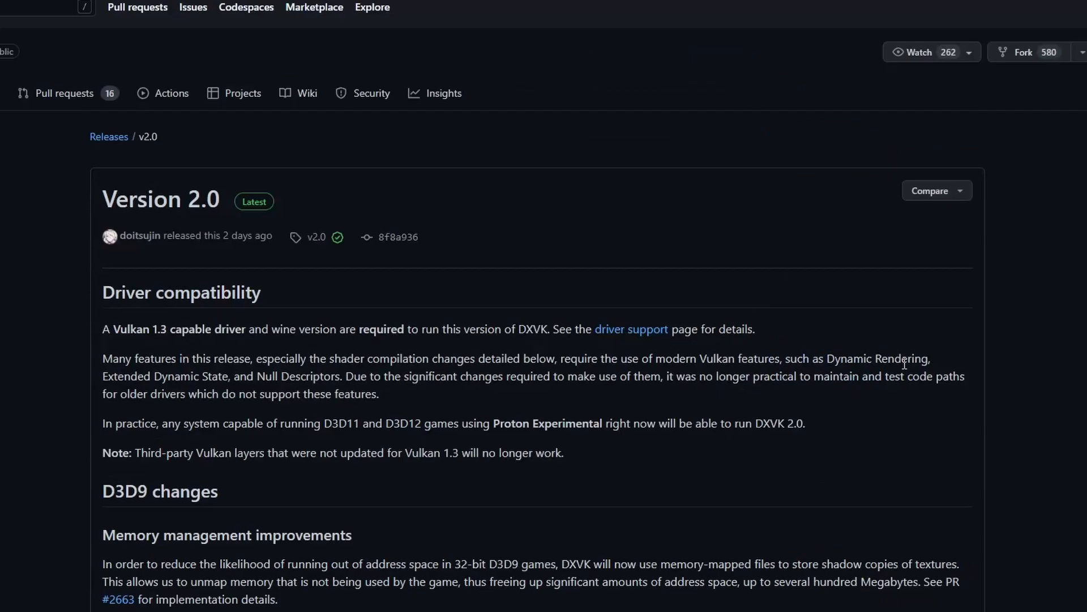
pyautogui.scroll(-3)
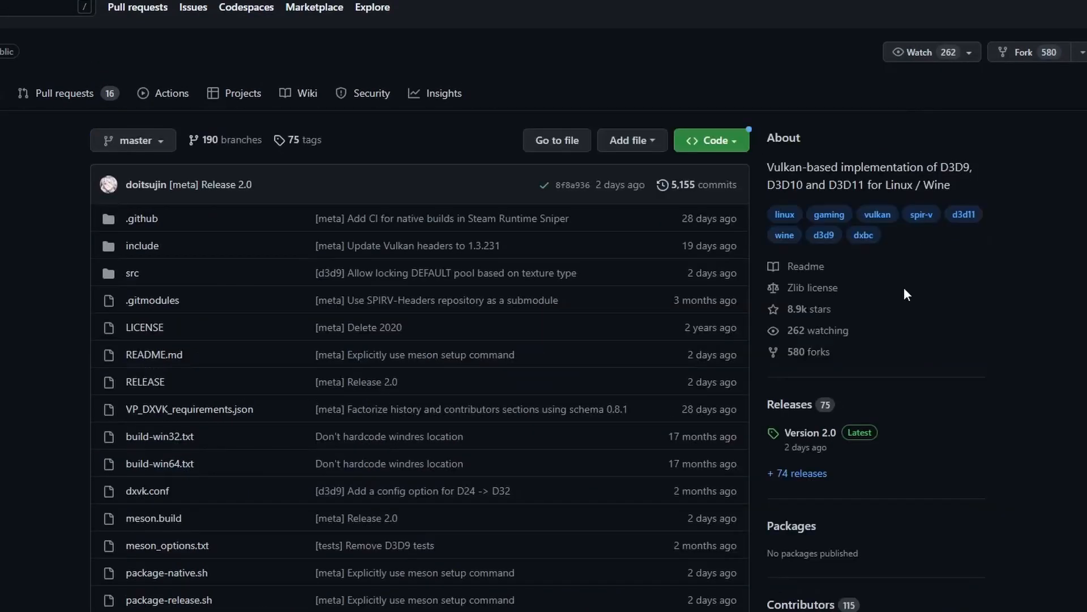
pyautogui.moveTo(223, 204)
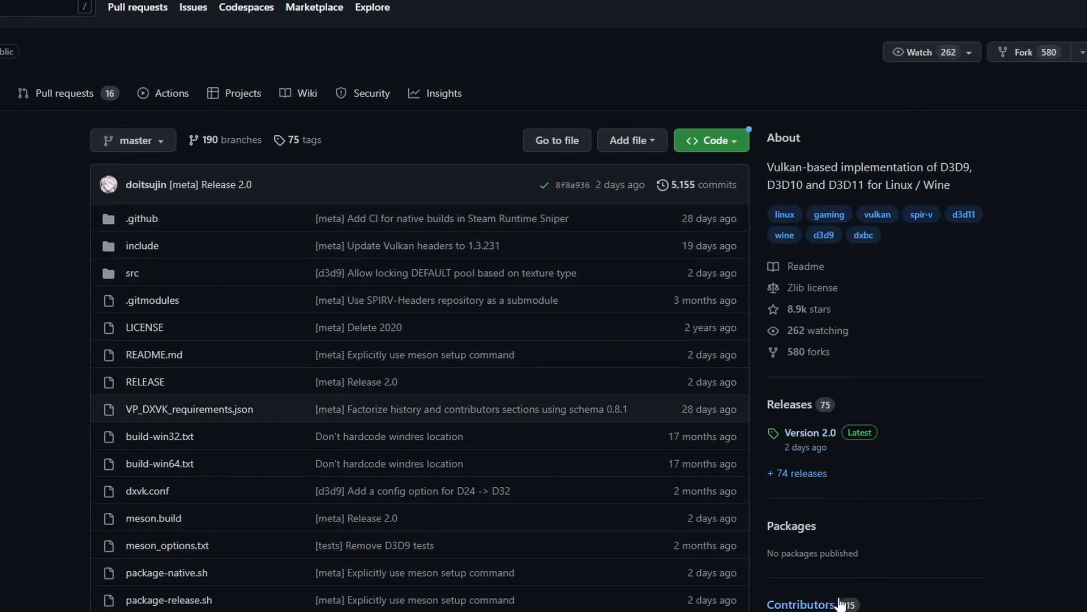
pyautogui.click(809, 431)
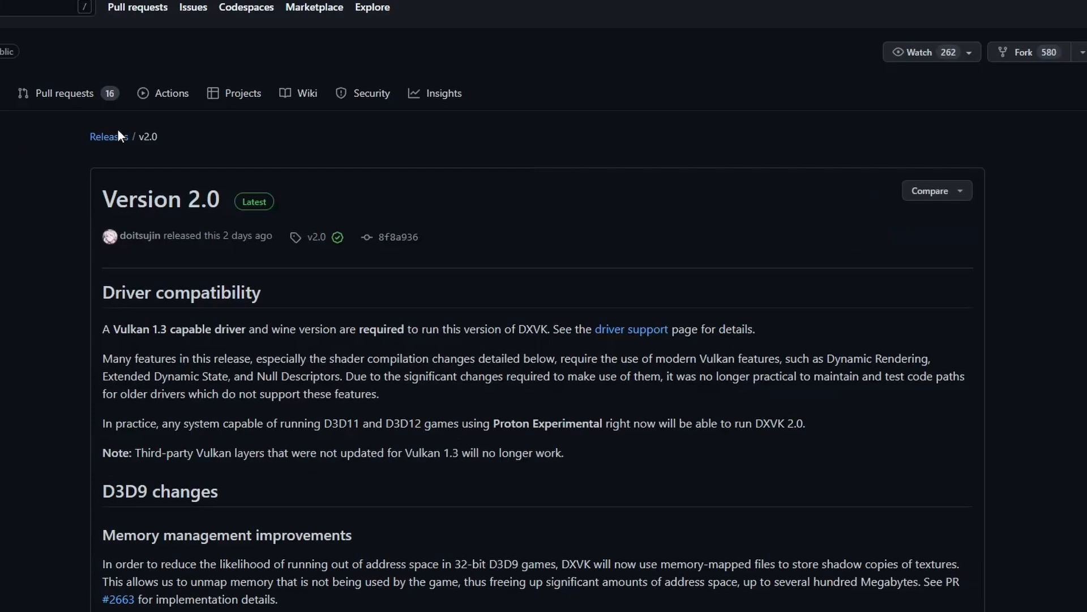
pyautogui.scroll(-3)
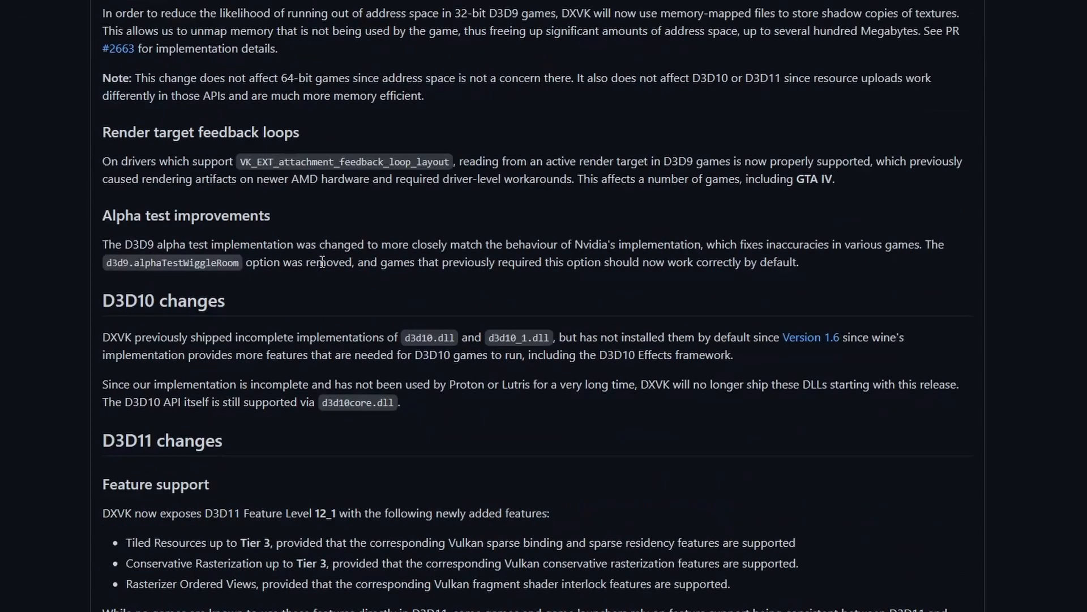
pyautogui.scroll(-3)
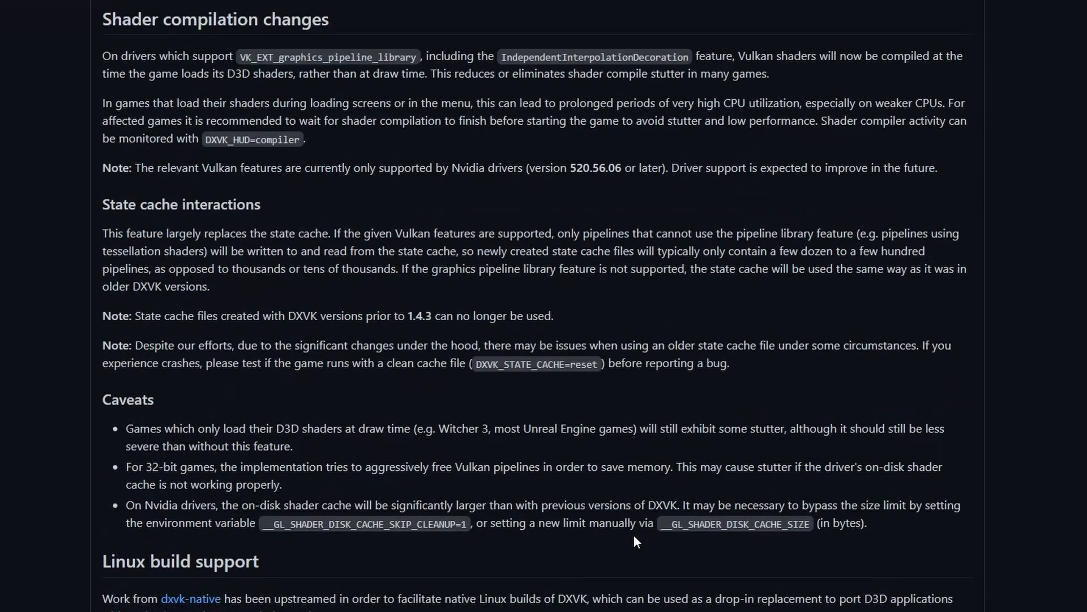
pyautogui.scroll(-3)
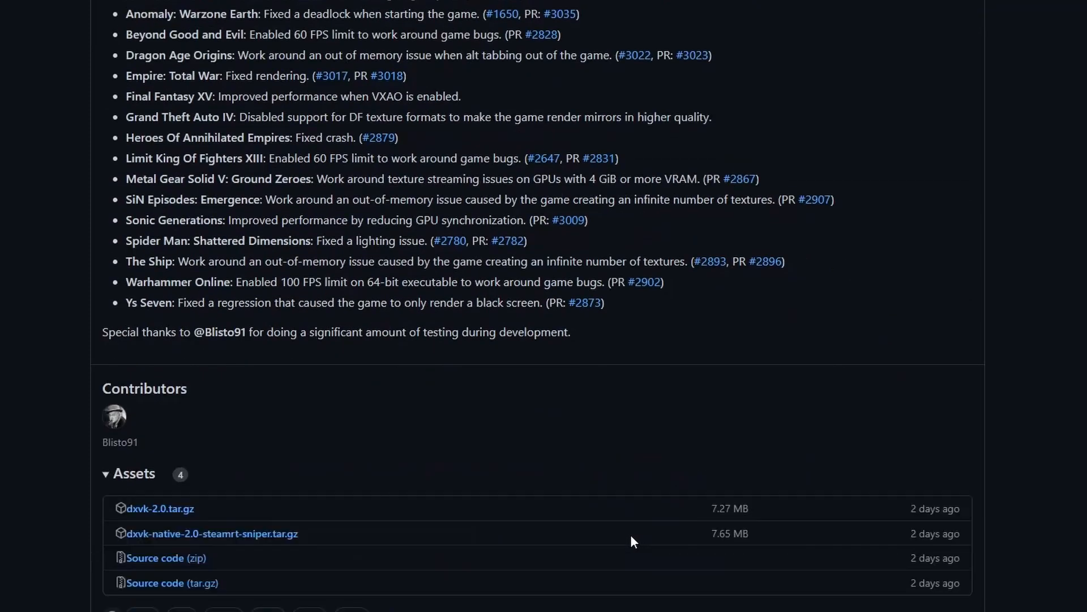
pyautogui.moveTo(159, 507)
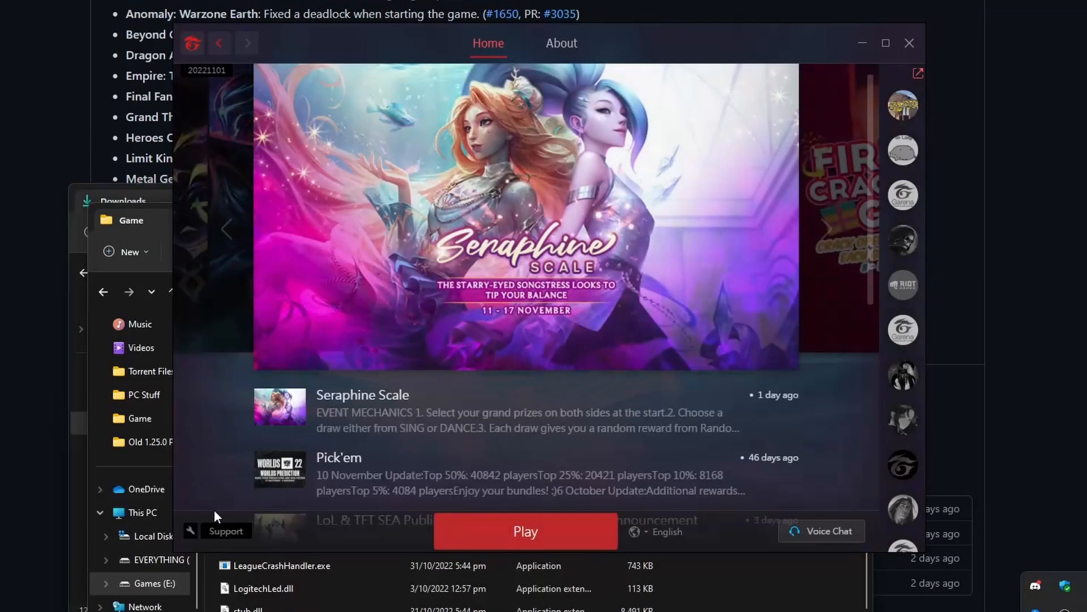
# Step: Go into E:\Garena\Games\32771\Game, then open dxvk-2.0.tar.gz from Downloads
pyautogui.click(524, 531)
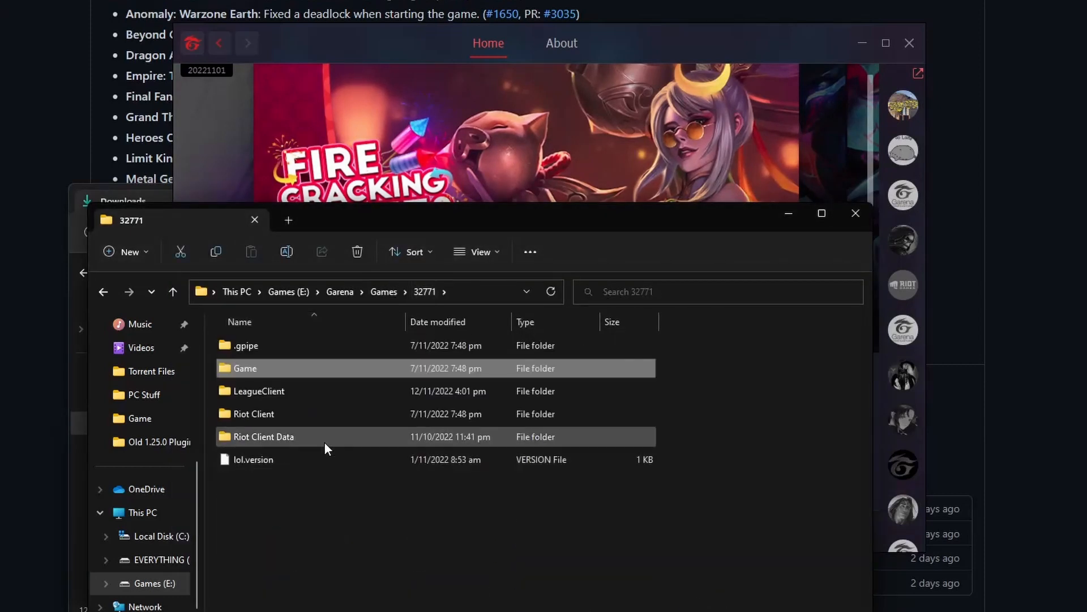
pyautogui.doubleClick(245, 367)
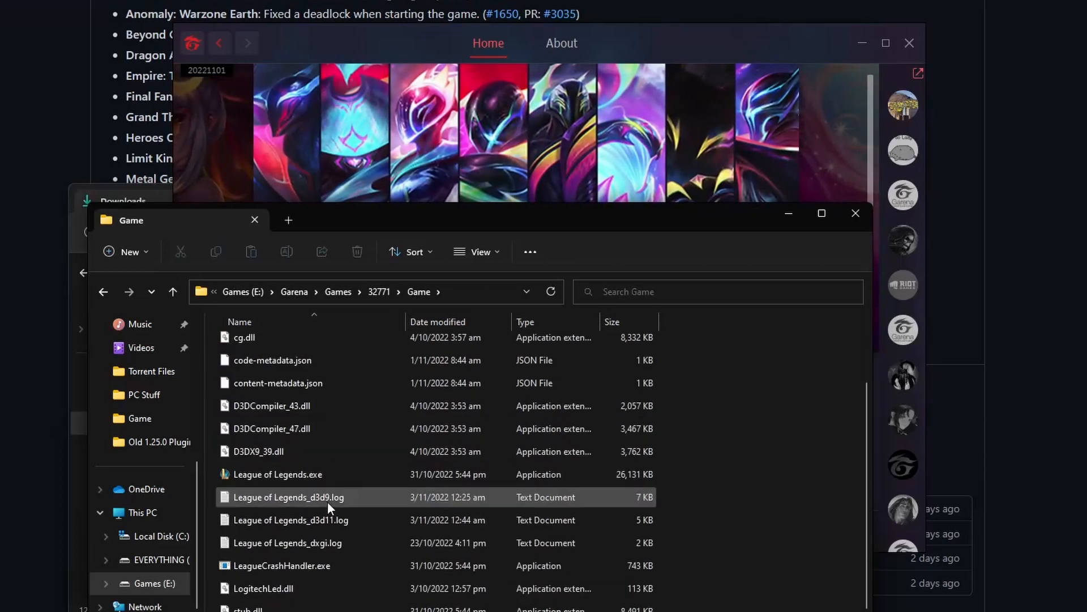
pyautogui.click(277, 474)
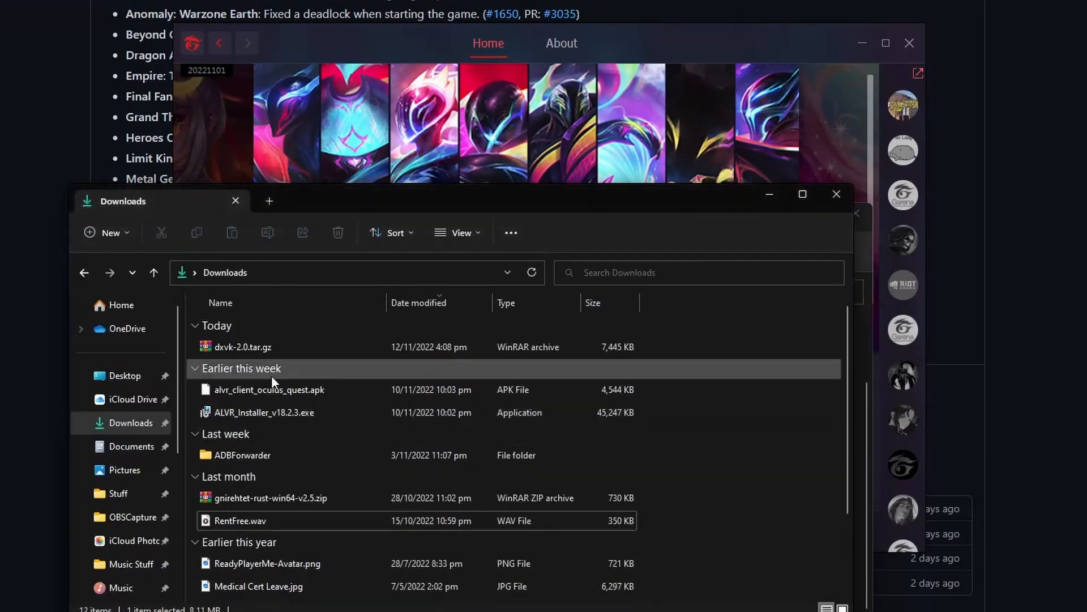
pyautogui.doubleClick(242, 347)
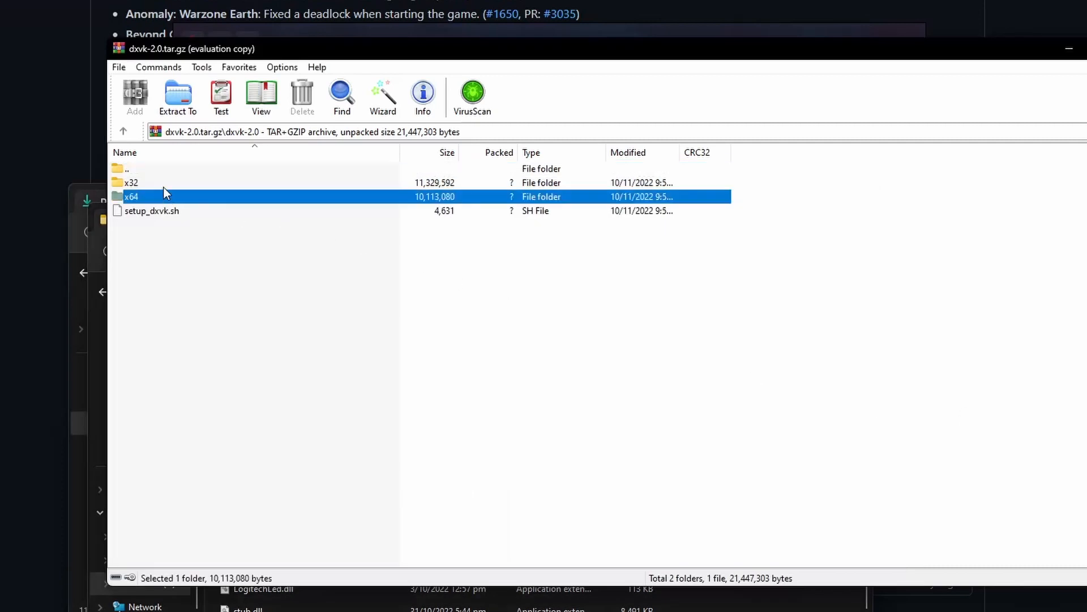
# Step: Enter the x64 folder of the dxvk-2.0 archive
pyautogui.doubleClick(131, 182)
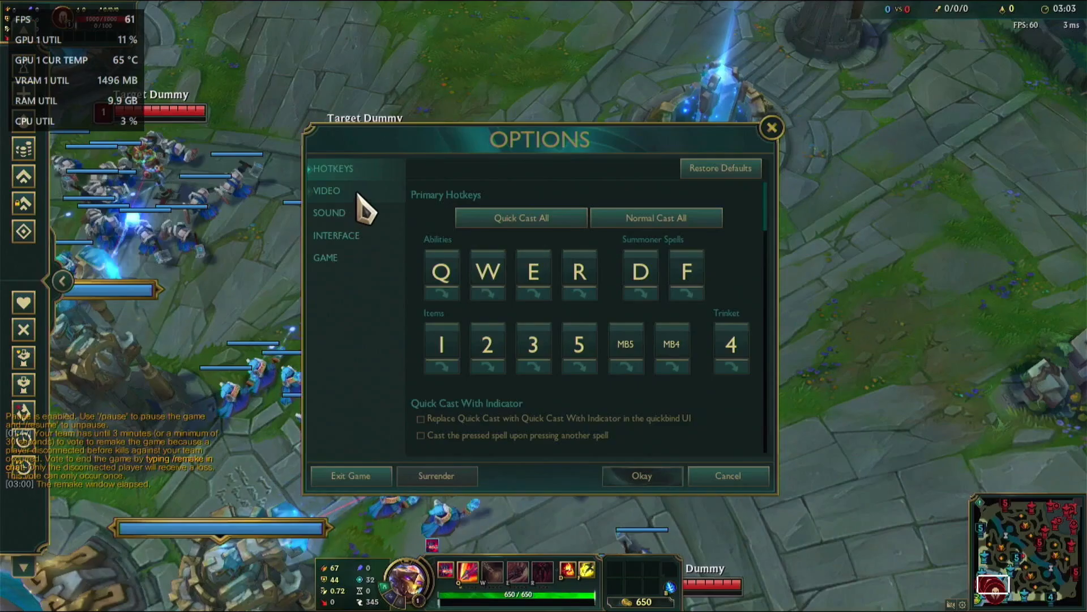
# Step: Review the VIDEO settings in Options, then Cancel back to gameplay at about 170 FPS
pyautogui.click(326, 190)
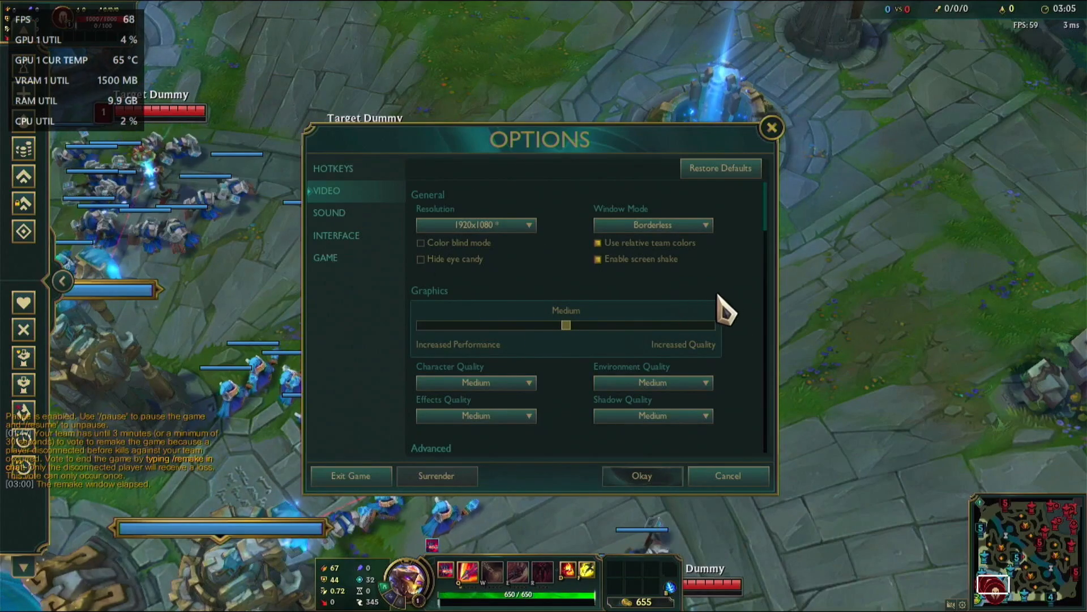
pyautogui.scroll(-3)
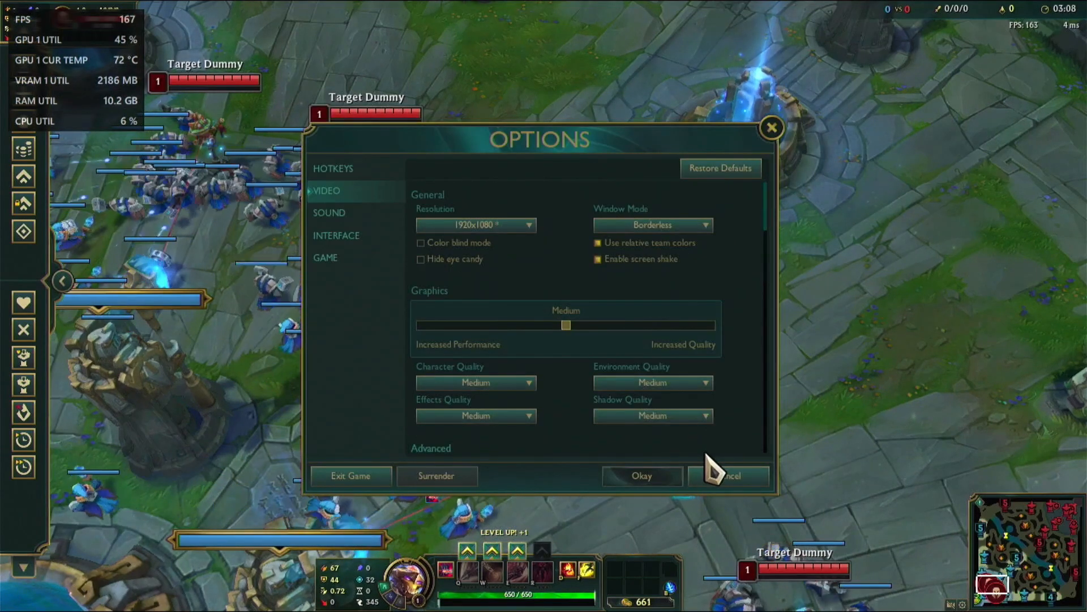
pyautogui.click(728, 475)
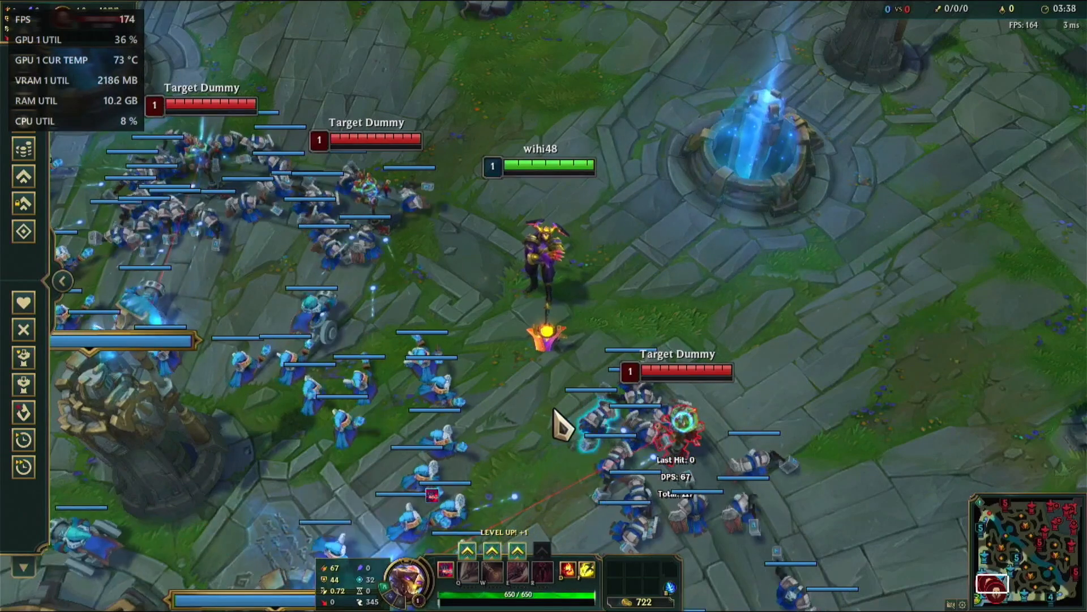
# Step: Bring up the in-game options with Esc and reach the Leave Game confirmation
pyautogui.press('Escape')
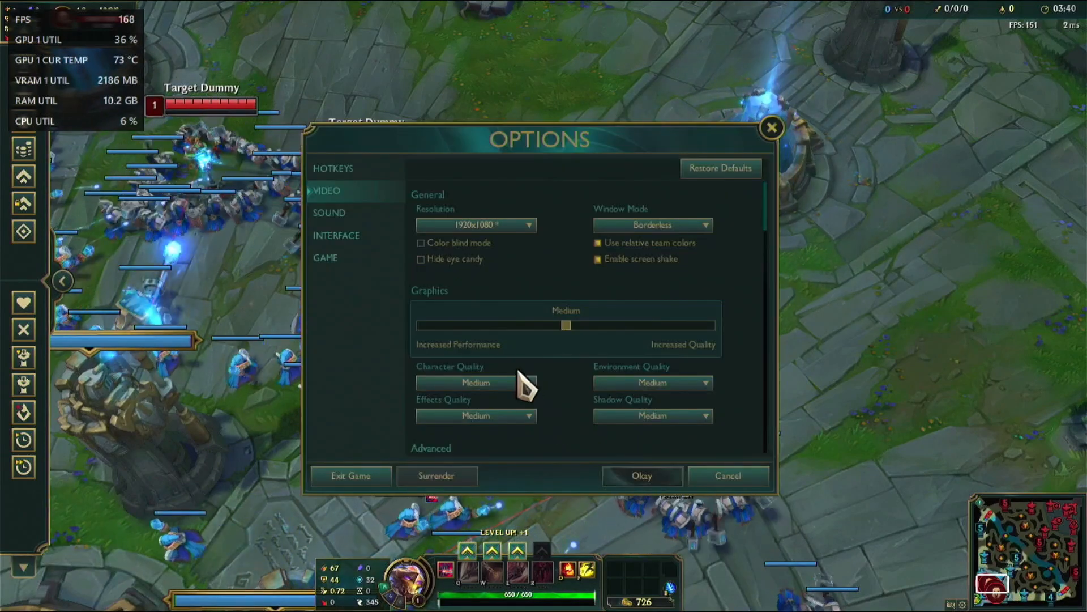
pyautogui.moveTo(663, 482)
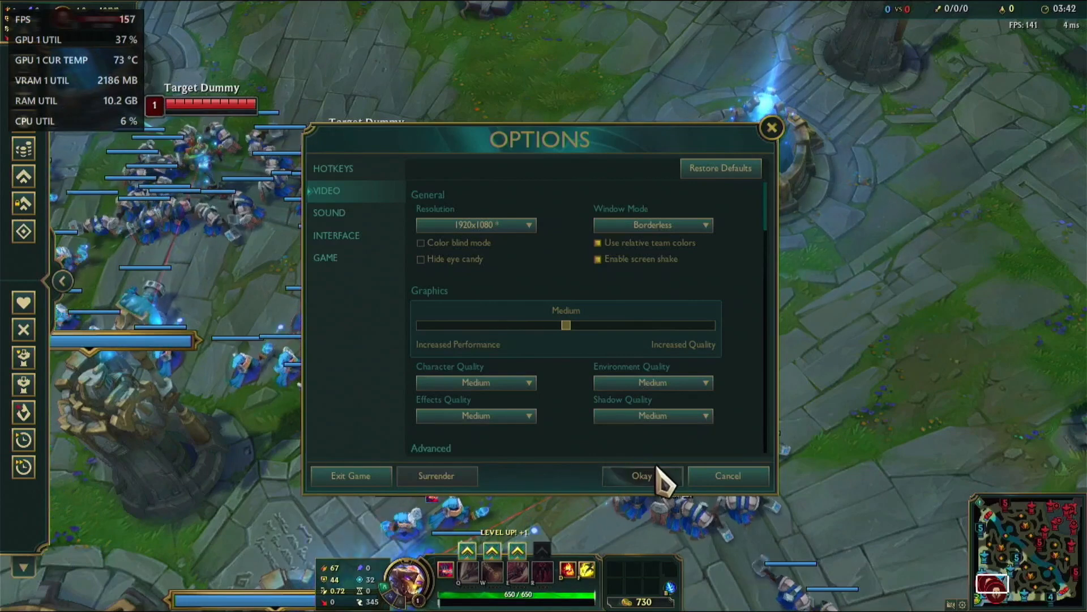
pyautogui.click(350, 476)
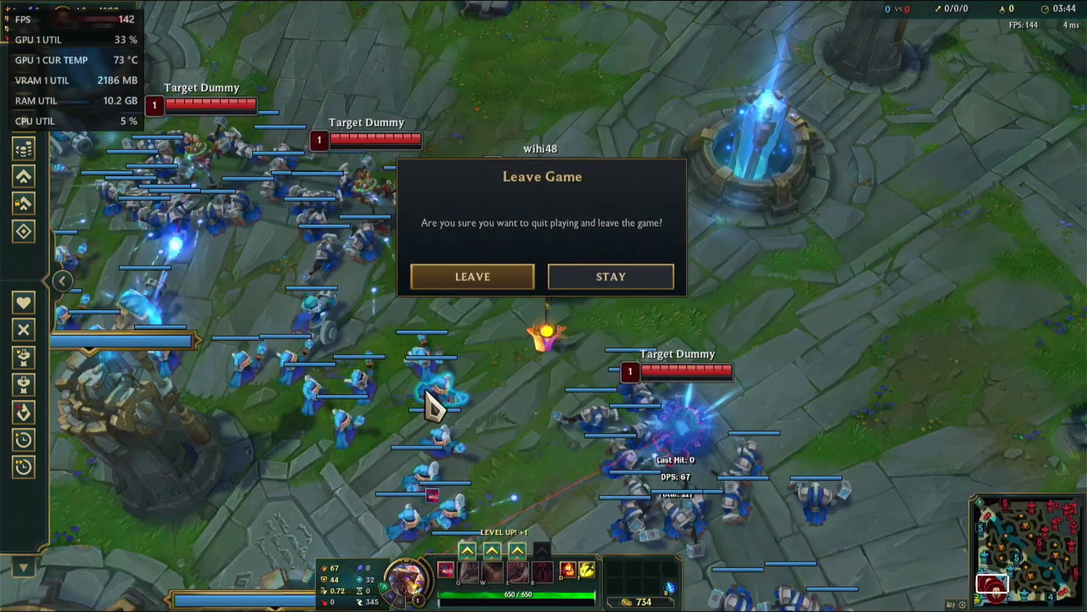